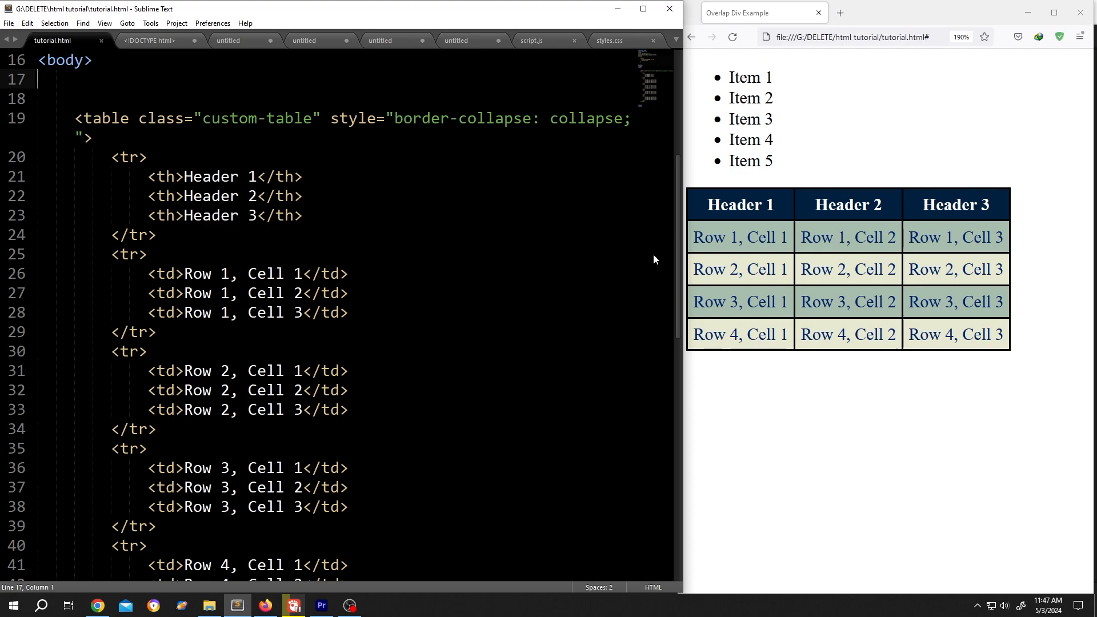
{"action": "mouse_move", "coordinate": [800, 200]}
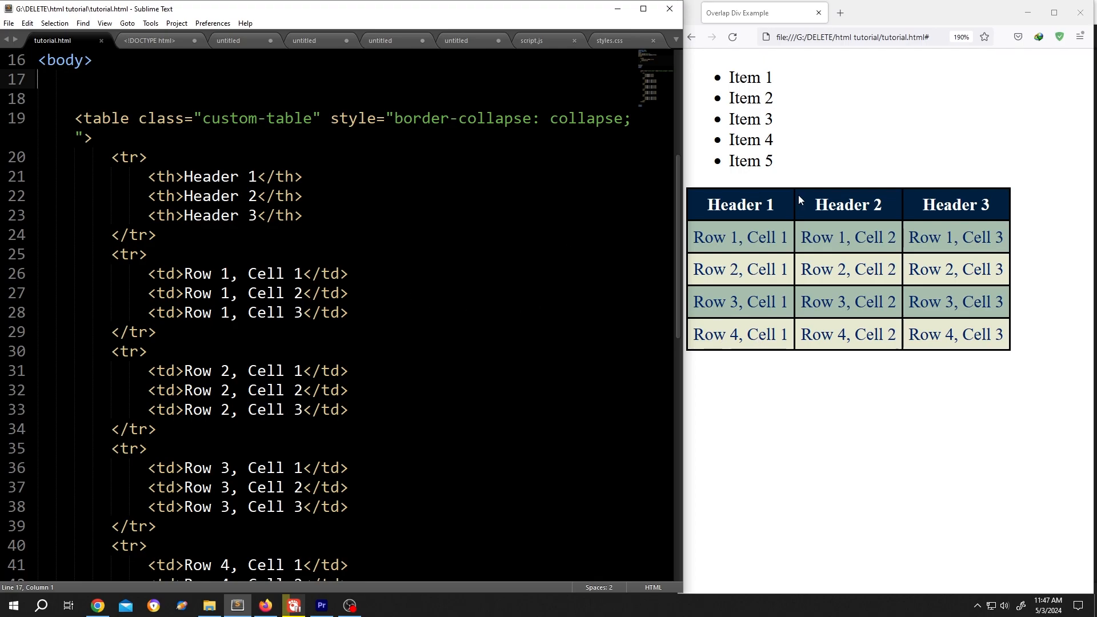
Reload tutorial.html so the preview shows the plain black-bordered table.
{"action": "left_click", "coordinate": [732, 37]}
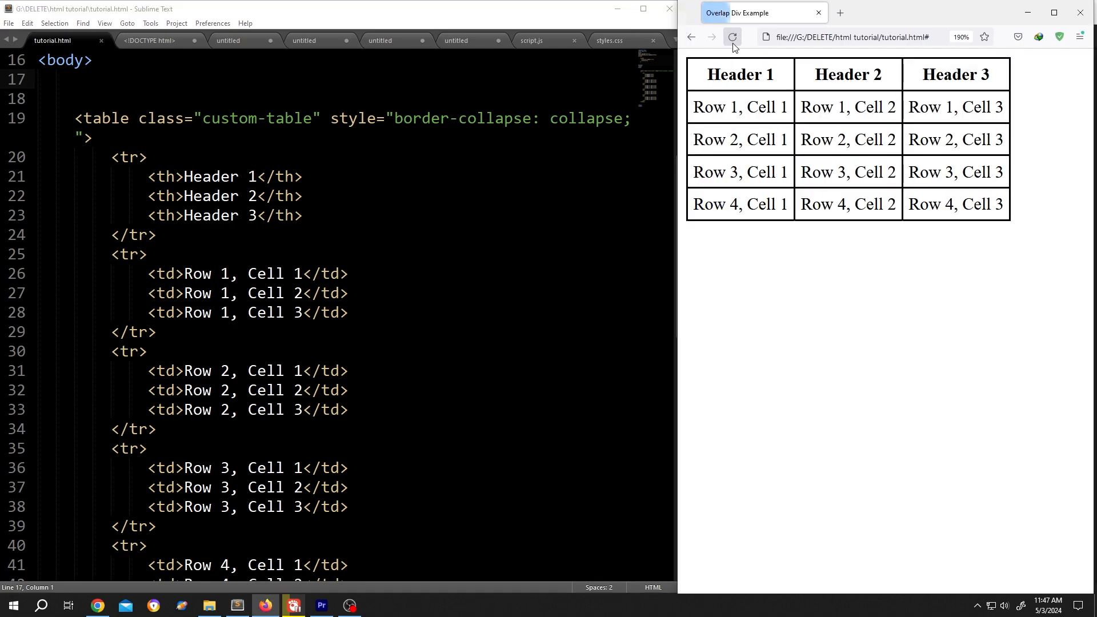
Select the custom-table class, then place the cursor after the td,th rule.
{"action": "left_click", "coordinate": [75, 119]}
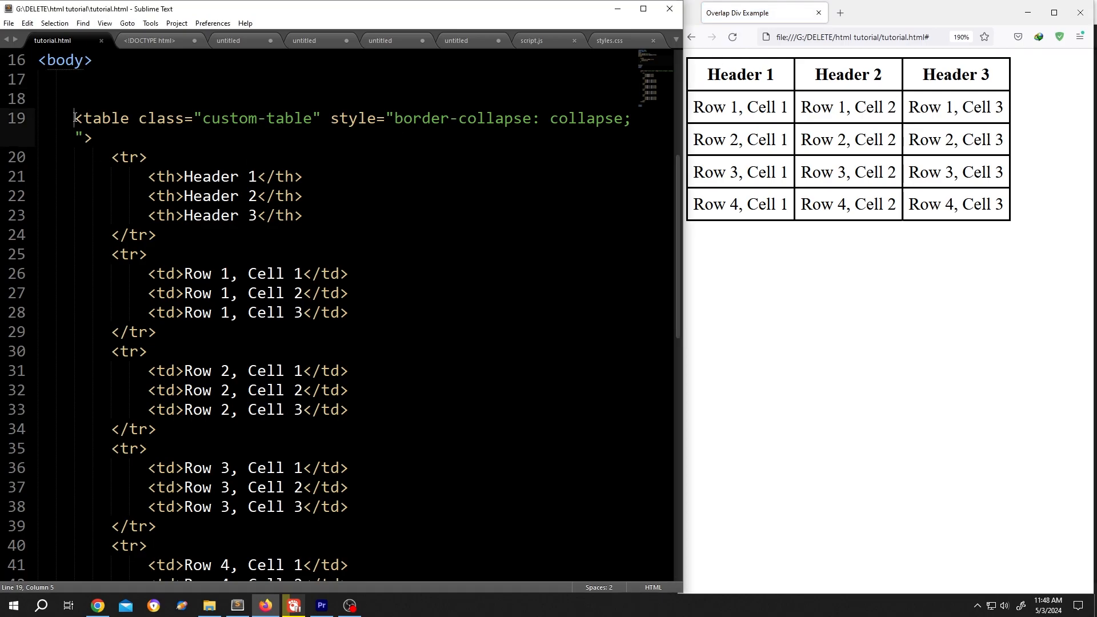
{"action": "left_click", "coordinate": [199, 118]}
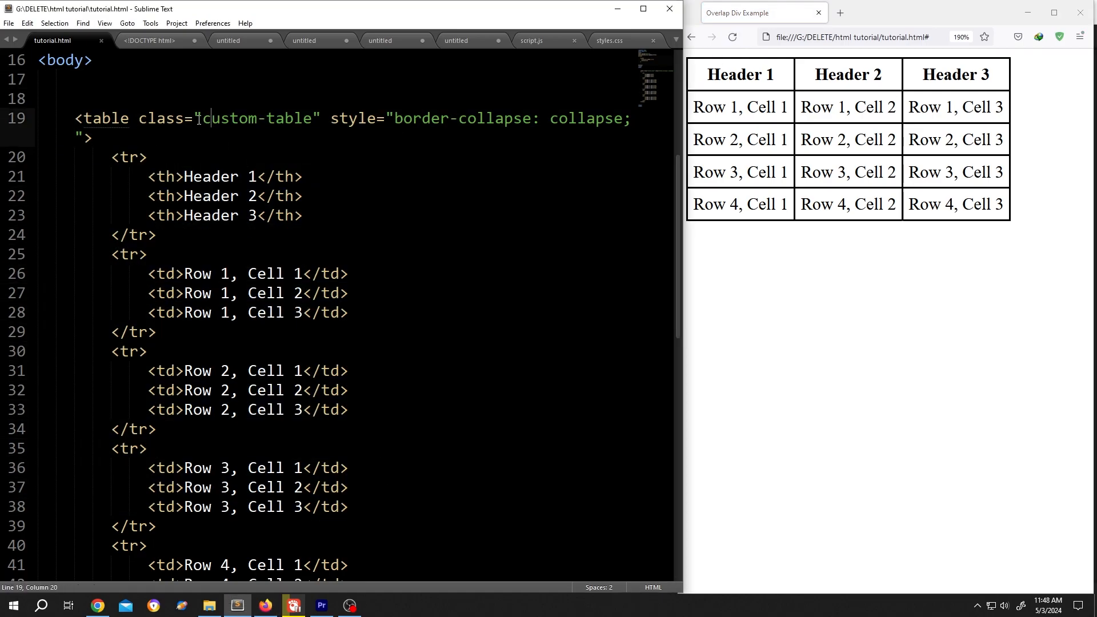
{"action": "double_click", "coordinate": [257, 119]}
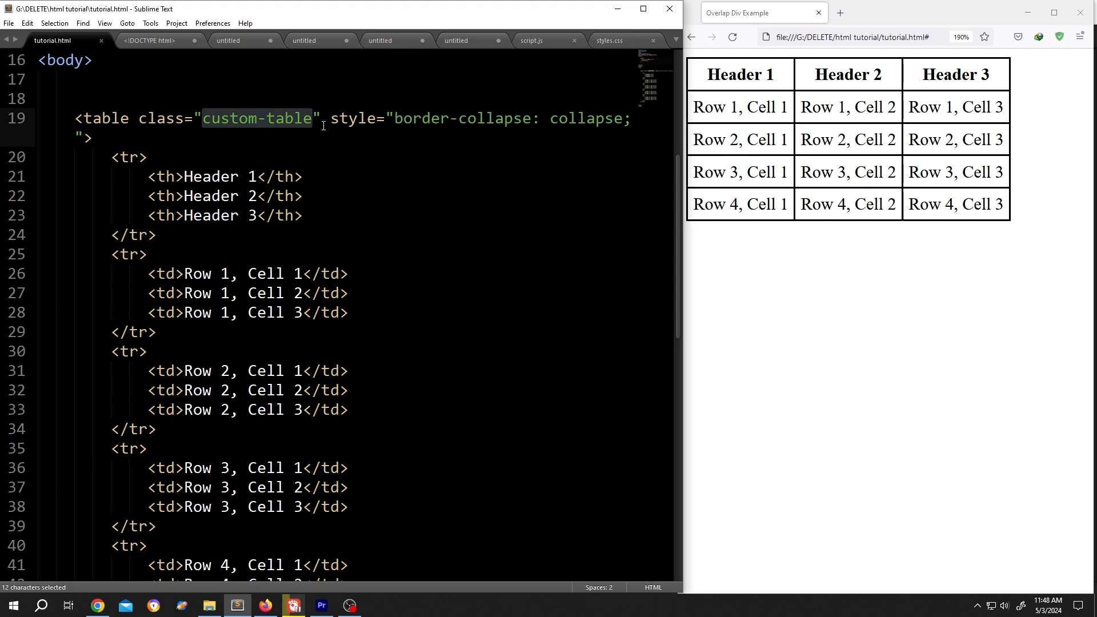
{"action": "scroll", "scroll_direction": "up", "scroll_amount": 3}
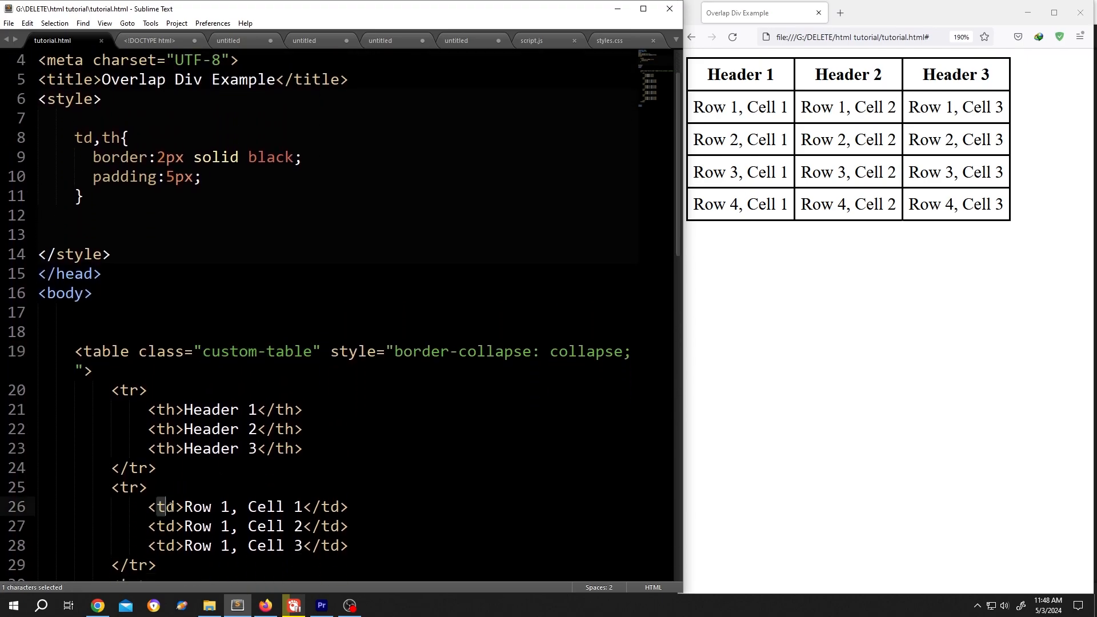
{"action": "double_click", "coordinate": [110, 137]}
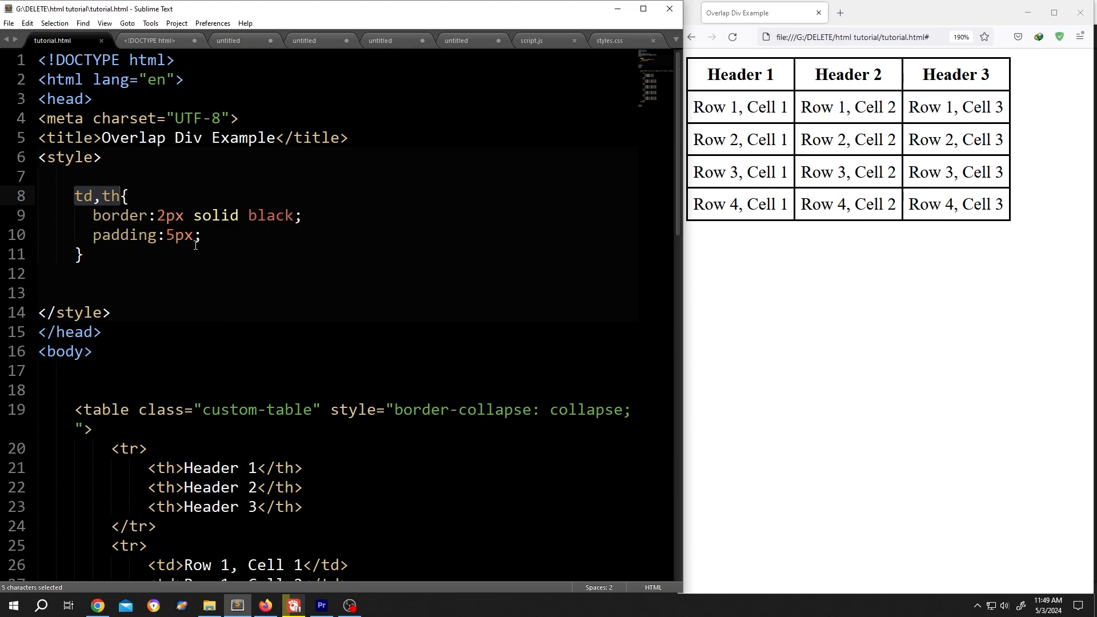
{"action": "left_click", "coordinate": [324, 263]}
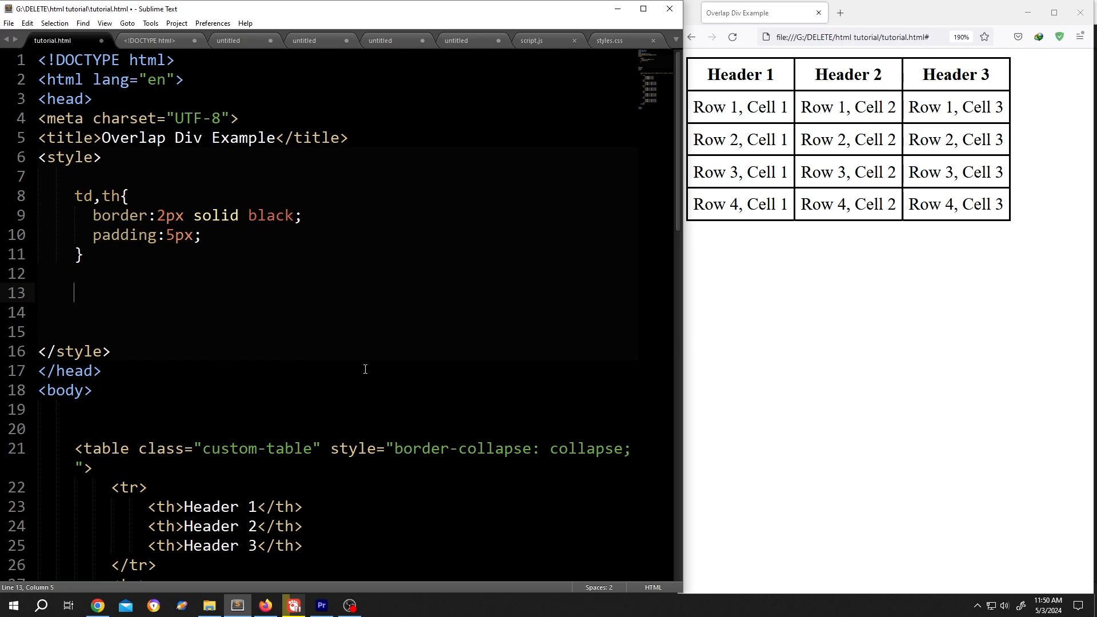
Write .custom-table tr:nth-child(even){background-color:gray;} and reload to see gray rows.
{"action": "type", "text": ".custom"}
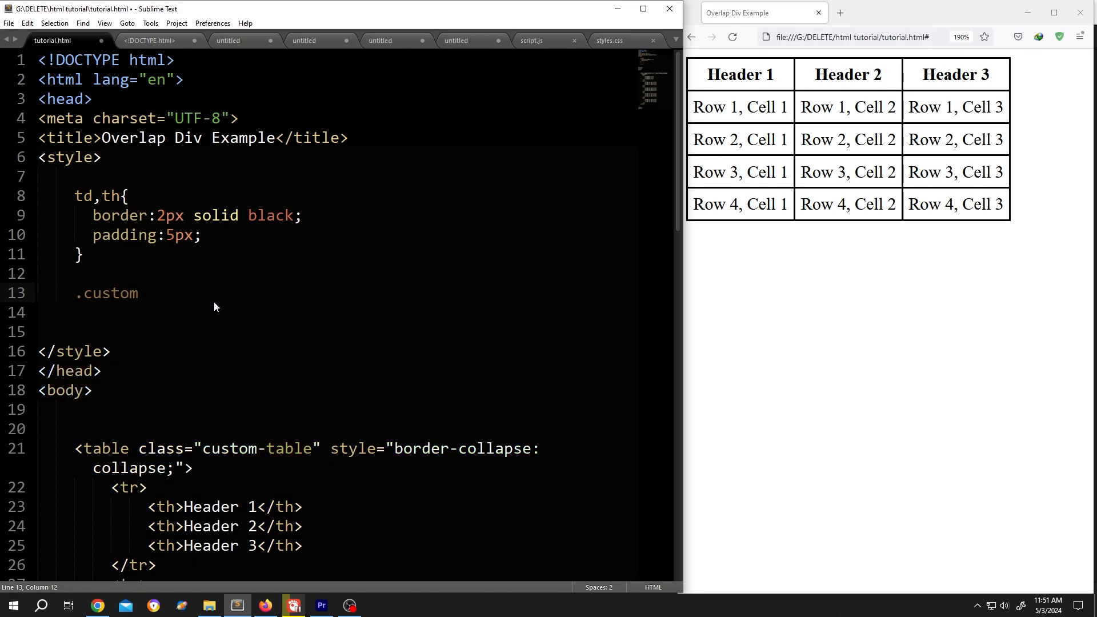
{"action": "type", "text": "-table"}
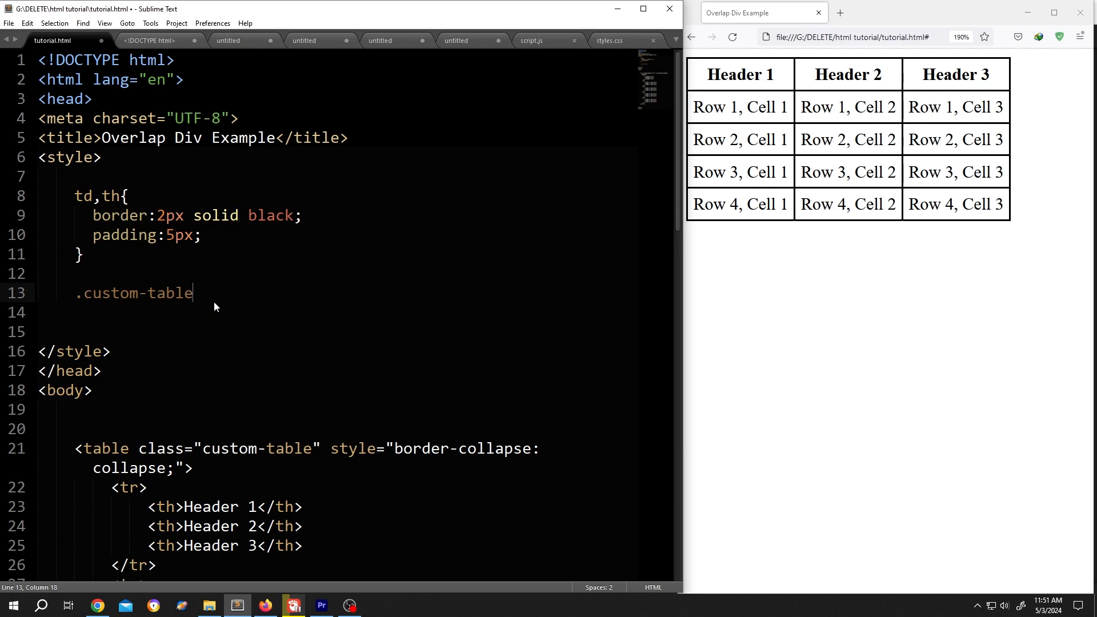
{"action": "type", "text": "t"}
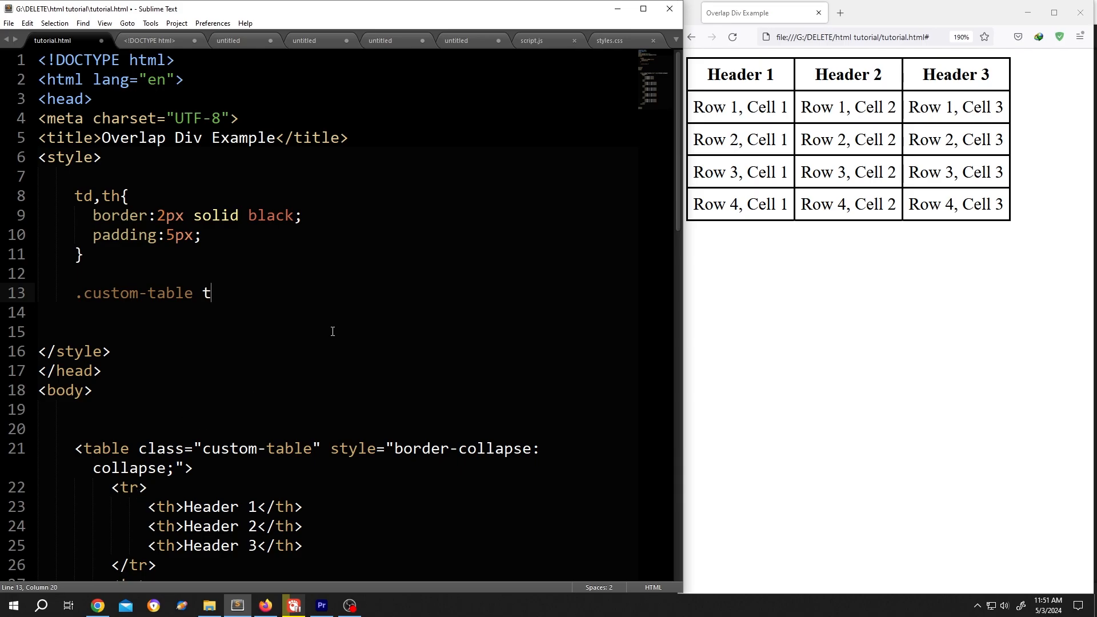
{"action": "type", "text": "r:nth"}
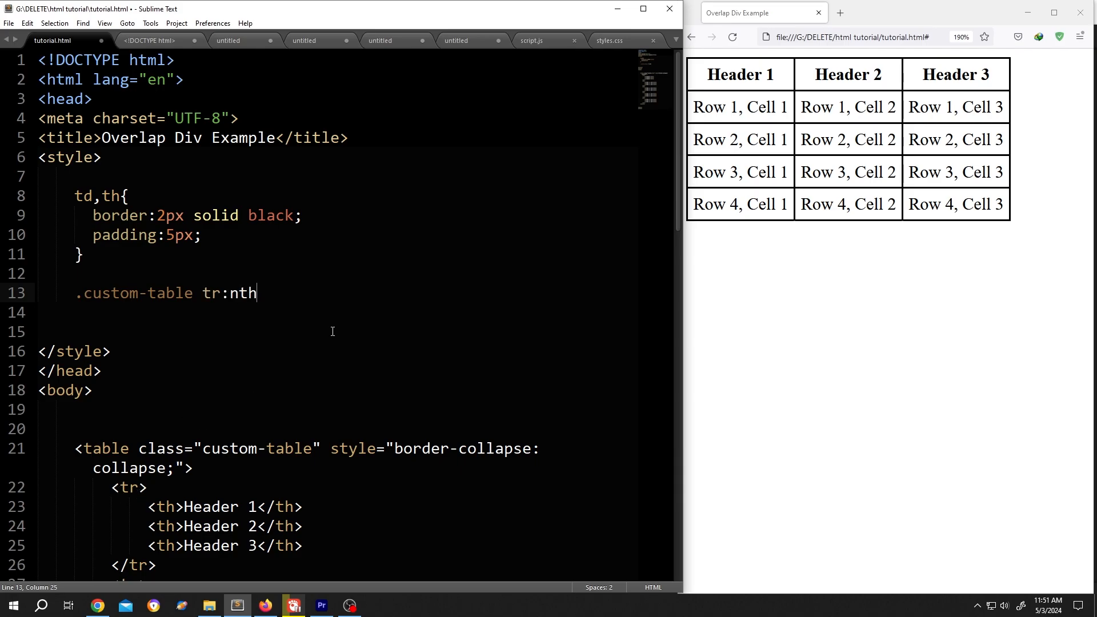
{"action": "type", "text": "-child"}
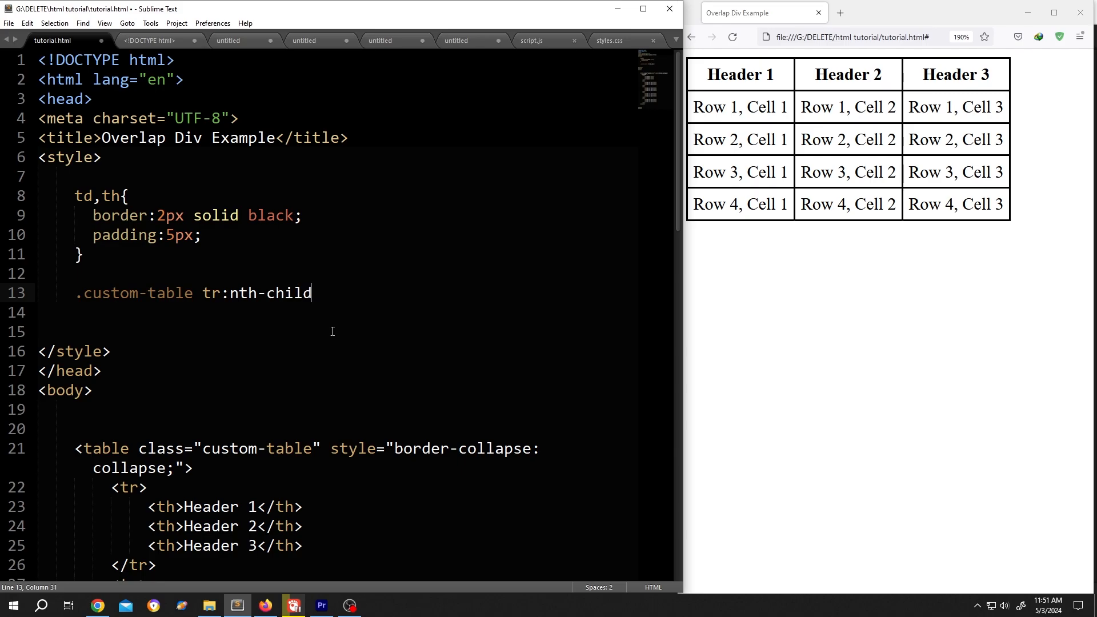
{"action": "type", "text": "(e"}
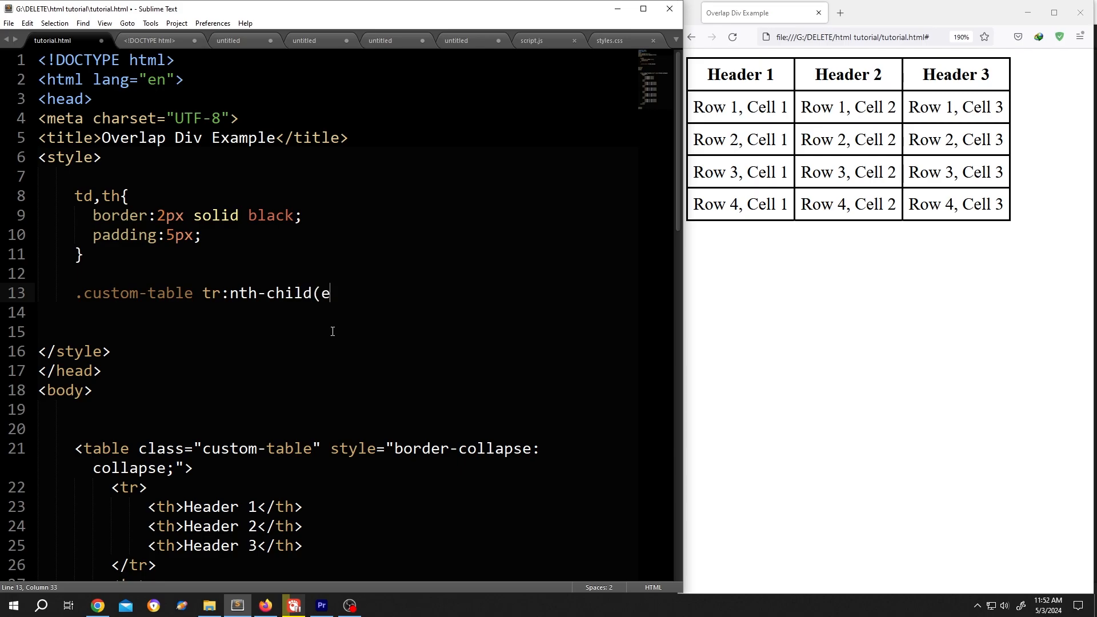
{"action": "type", "text": "ven)"}
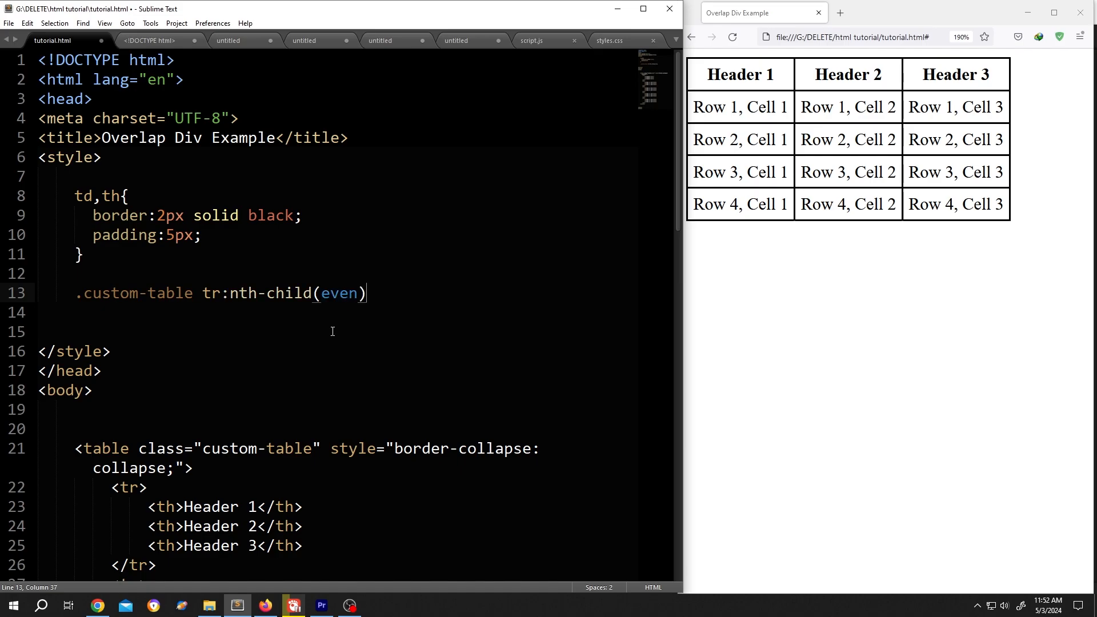
{"action": "type", "text": "{"}
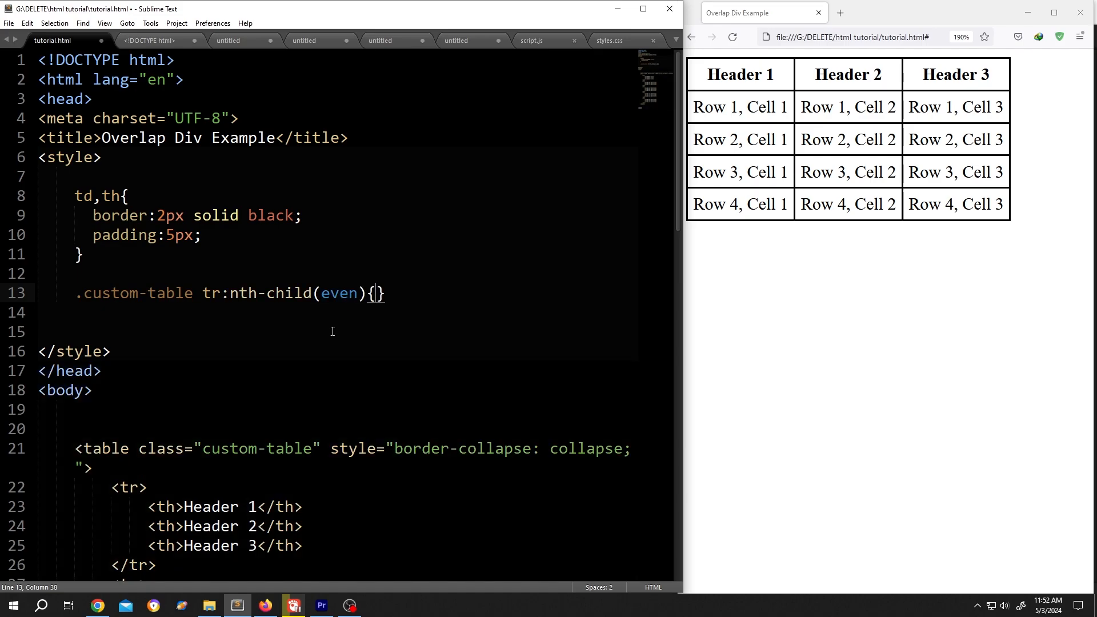
{"action": "type", "text": "backg"}
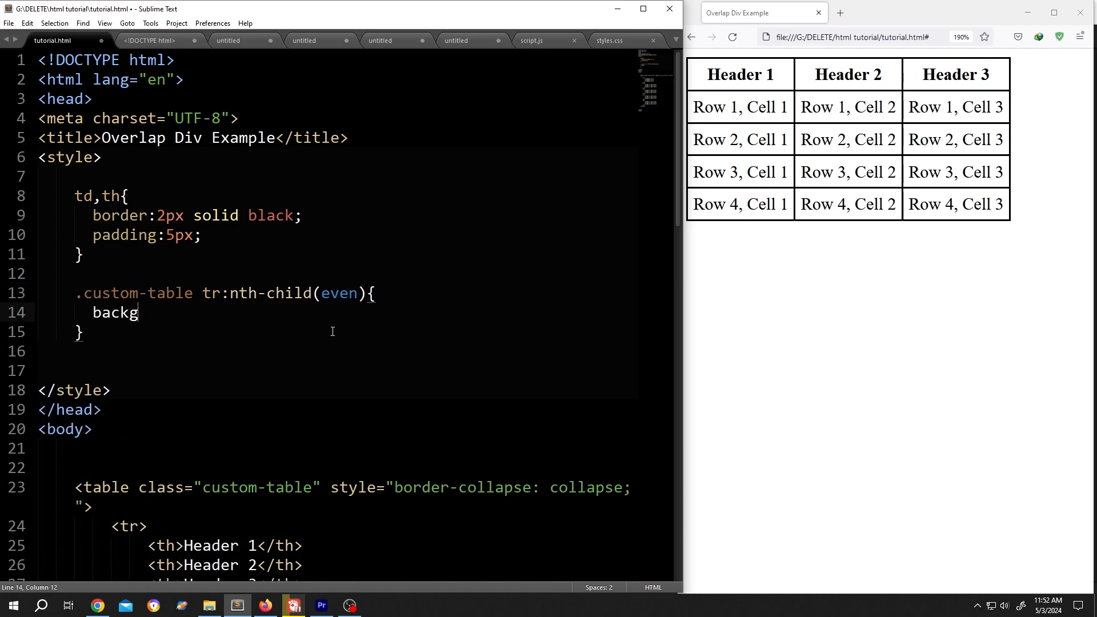
{"action": "type", "text": "round-colo"}
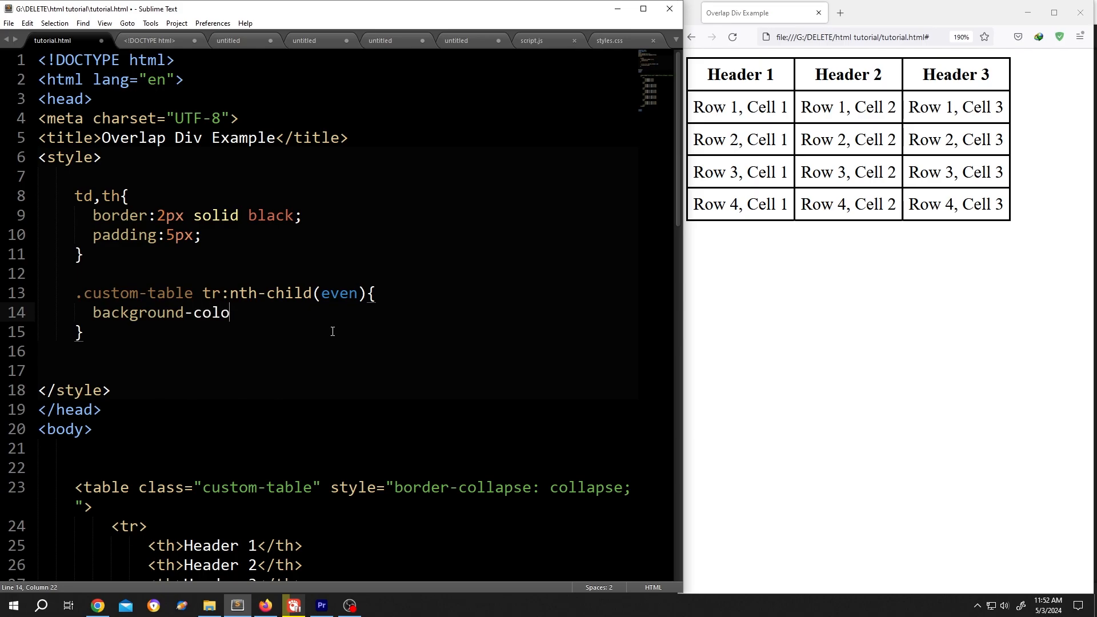
{"action": "type", "text": "r:gray"}
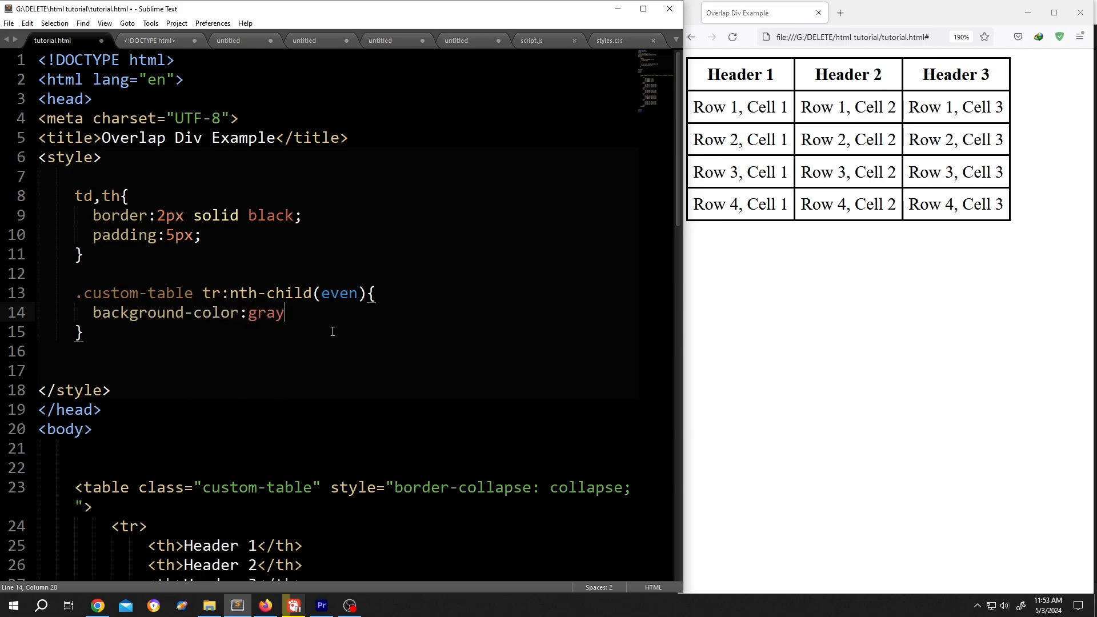
{"action": "type", "text": ";"}
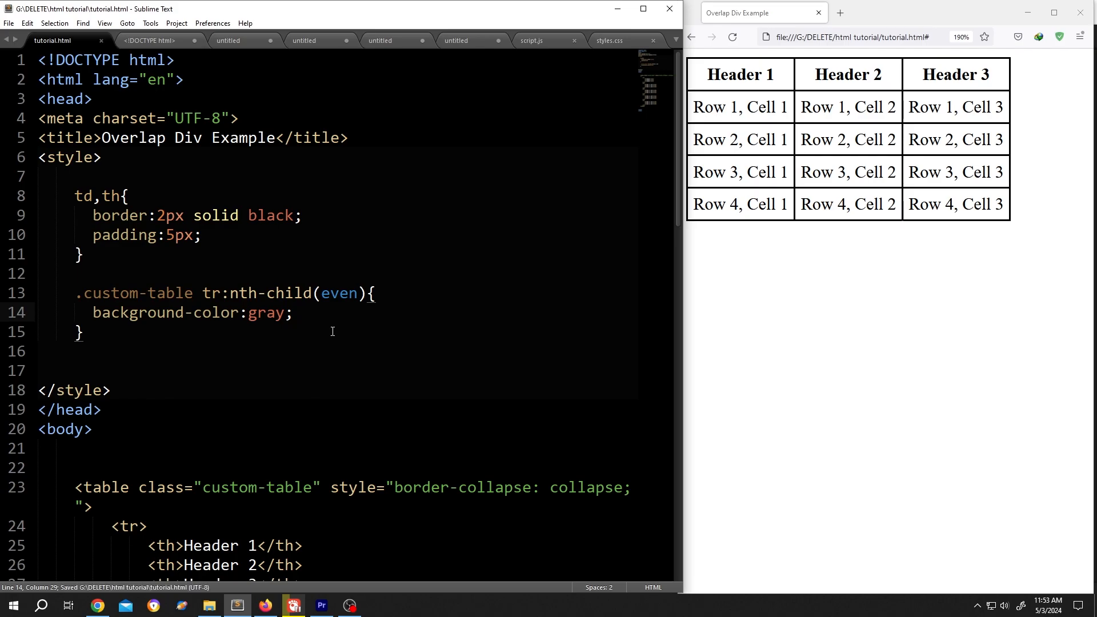
{"action": "left_click", "coordinate": [733, 37]}
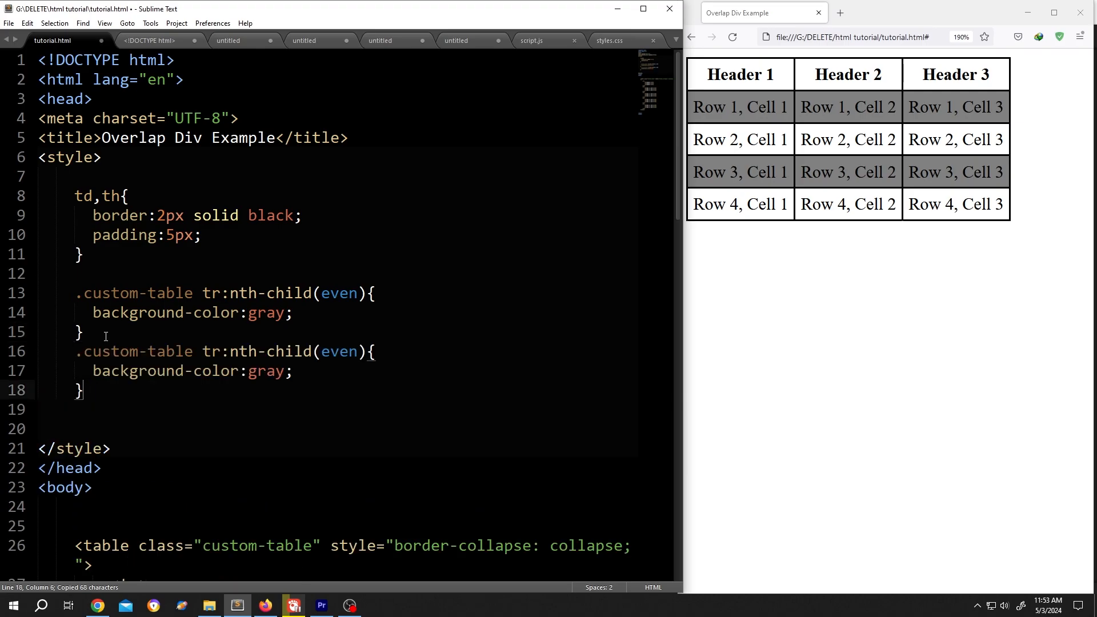
Turn the copied rule into an odd-row rule with a yellow background.
{"action": "double_click", "coordinate": [340, 351]}
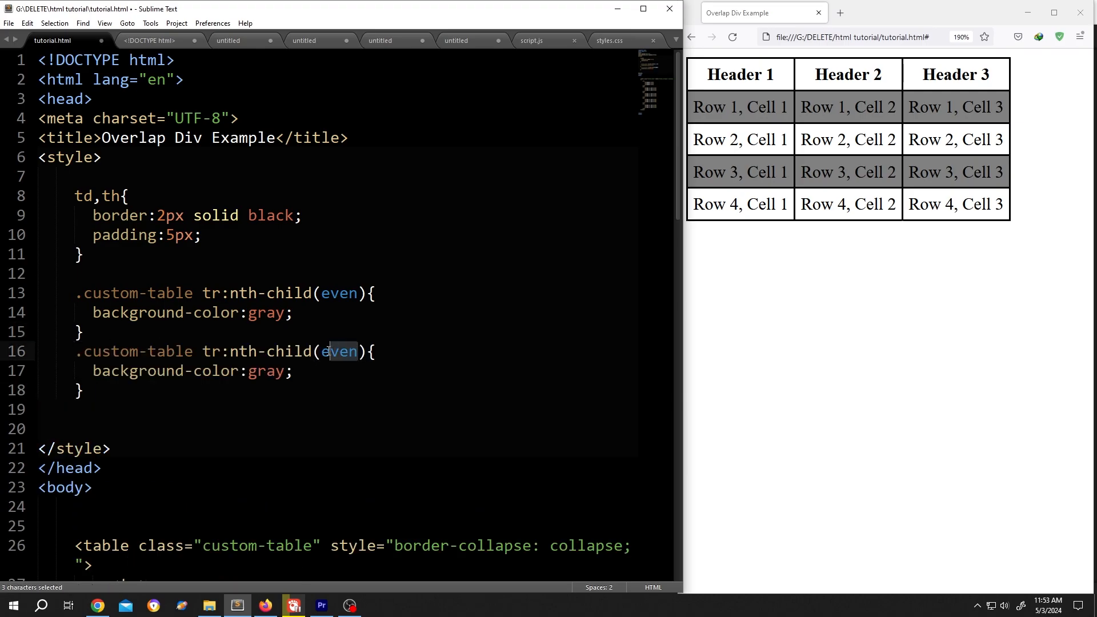
{"action": "type", "text": "odd"}
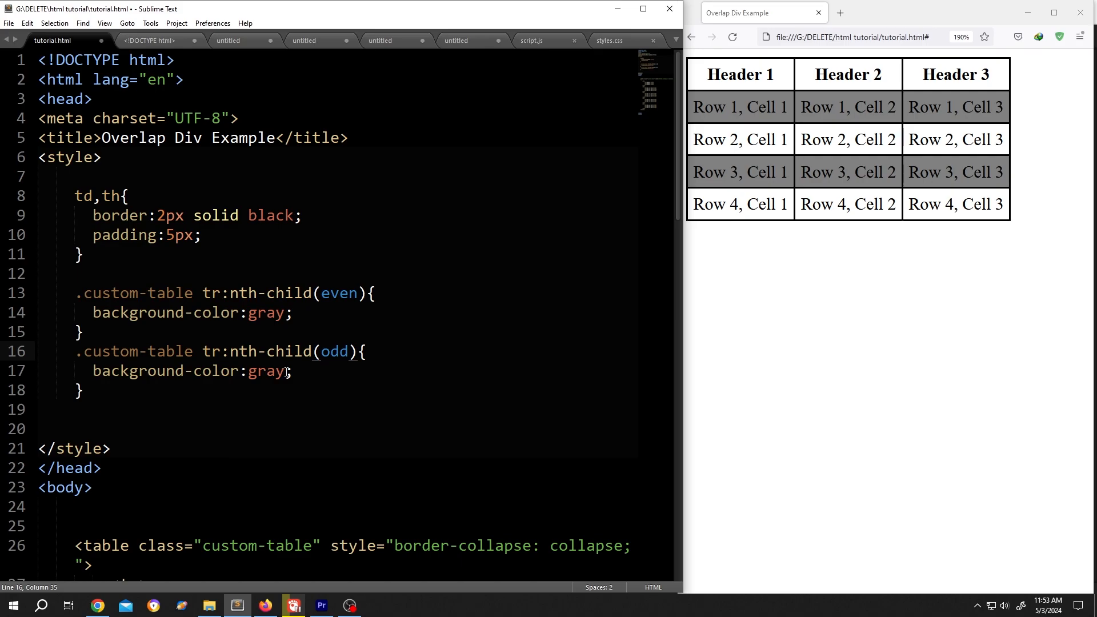
{"action": "type", "text": "yellow"}
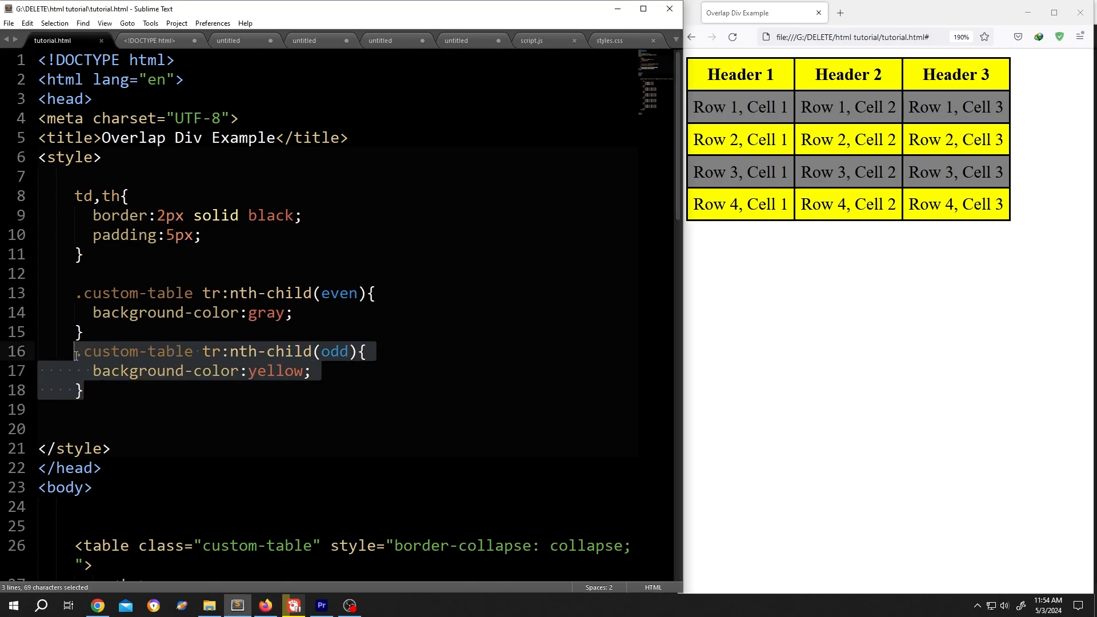
Paste another copy of the yellow rule and change its selector to nth-child(1).
{"action": "key", "text": "ctrl+v"}
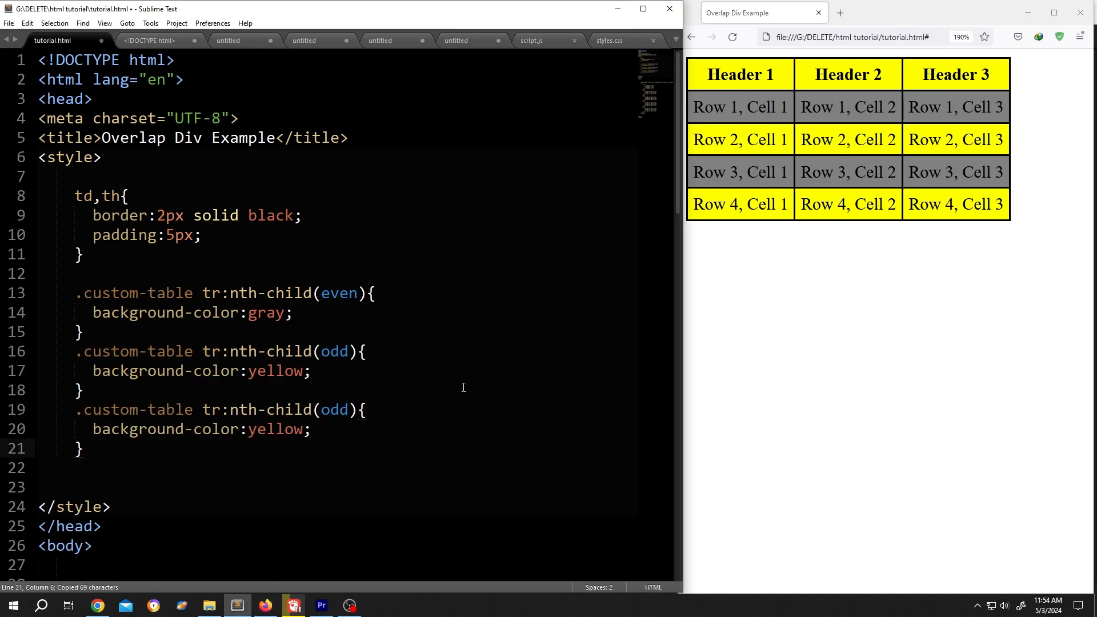
{"action": "double_click", "coordinate": [334, 409]}
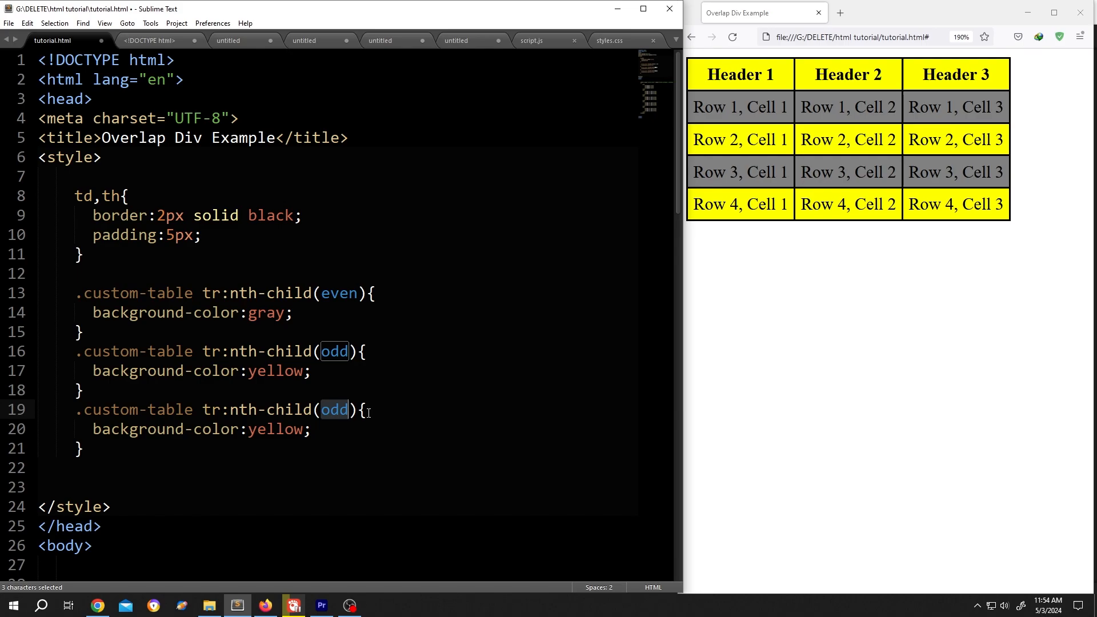
{"action": "type", "text": "1"}
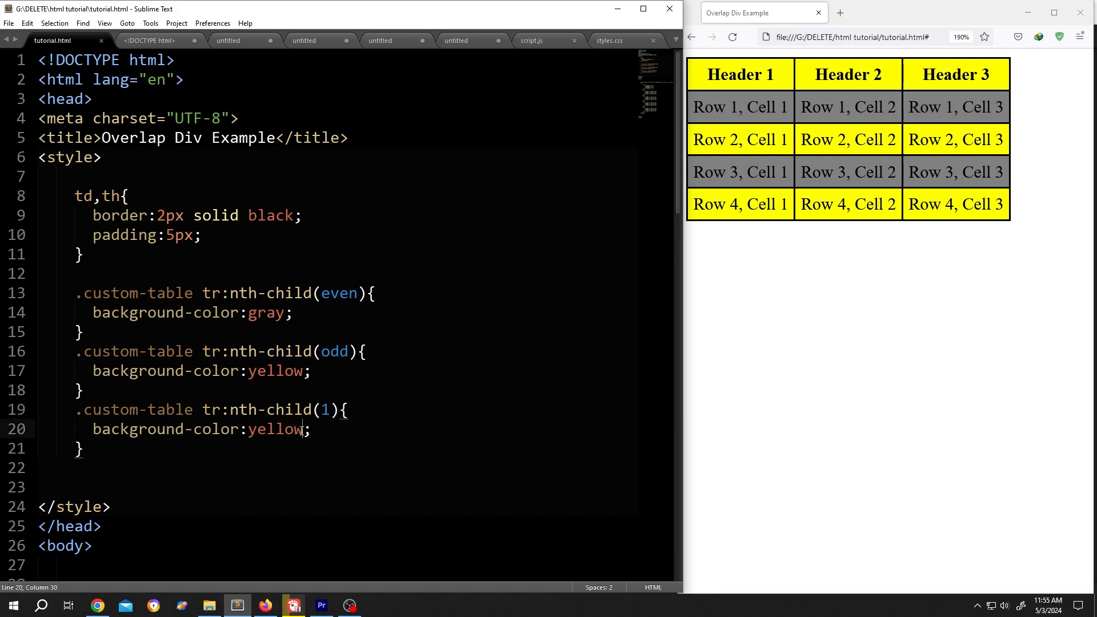